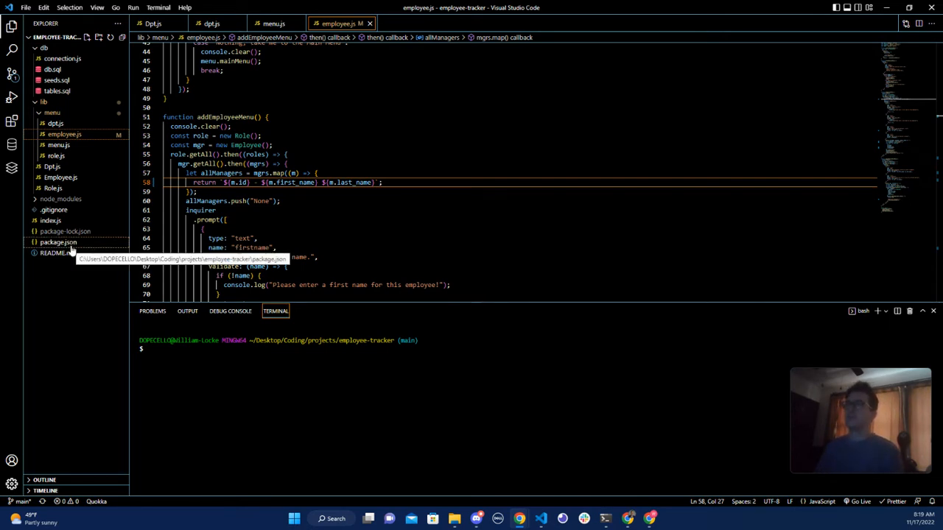
# Open package.json as a pinned tab to show the start script and dependencies.
pyautogui.click(64, 242)
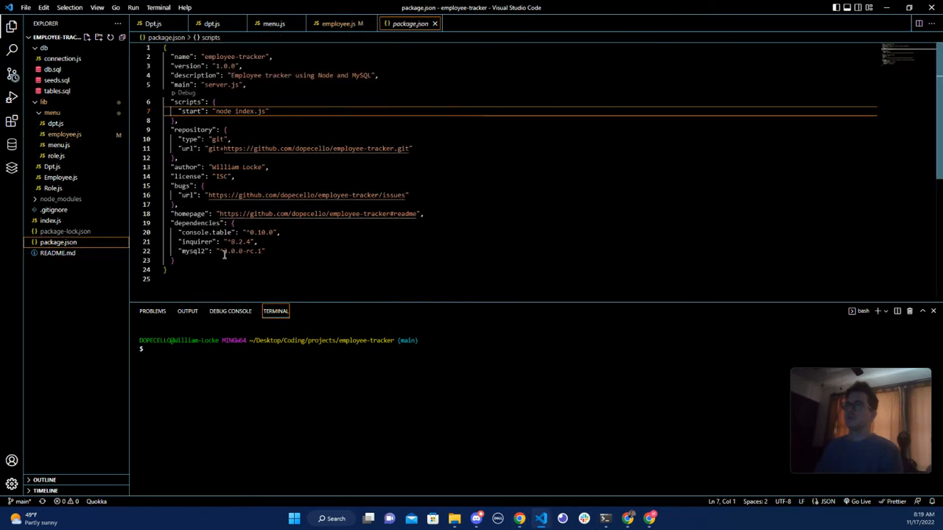
pyautogui.doubleClick(239, 252)
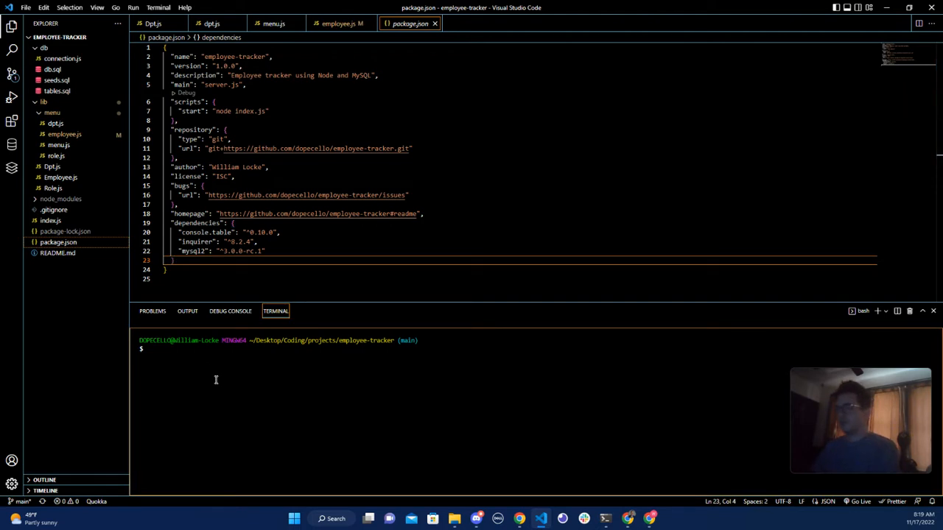
# Log into MySQL as root from the integrated terminal.
pyautogui.write('mysql -')
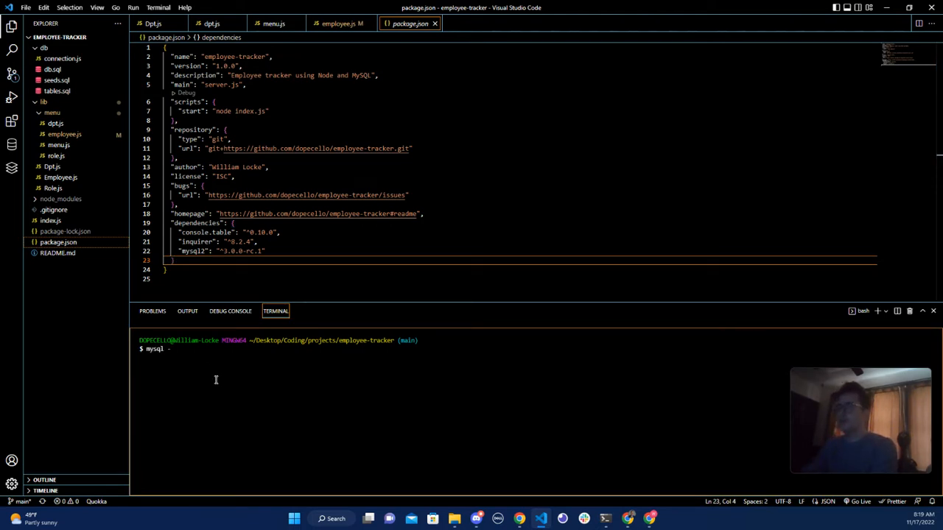
pyautogui.write('u')
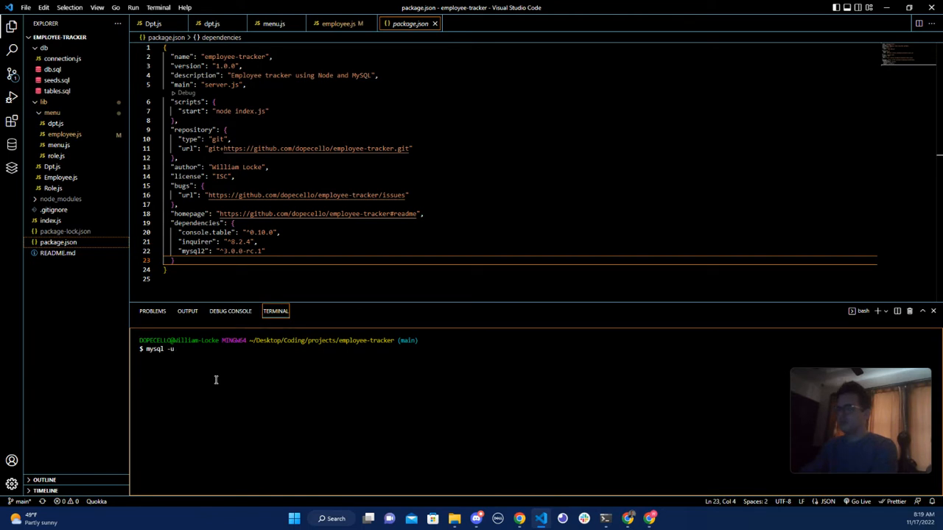
pyautogui.write('root -p')
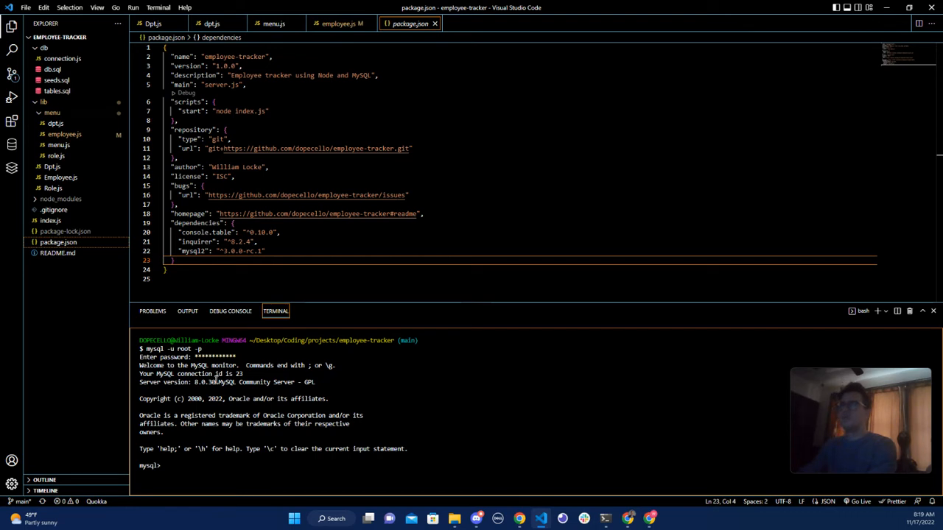
# Source the db SQL files including db/seeds.sql to seed the database, then quit MySQL.
pyautogui.write('source')
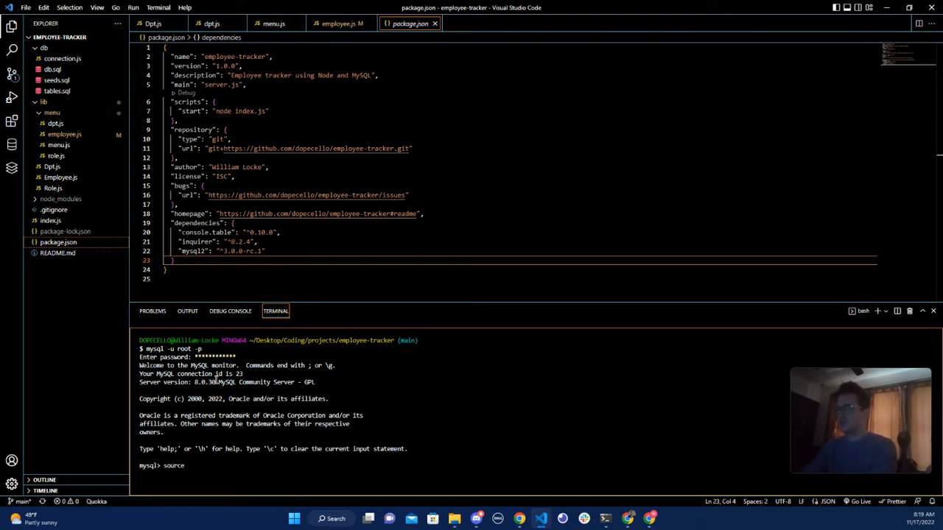
pyautogui.write('db/')
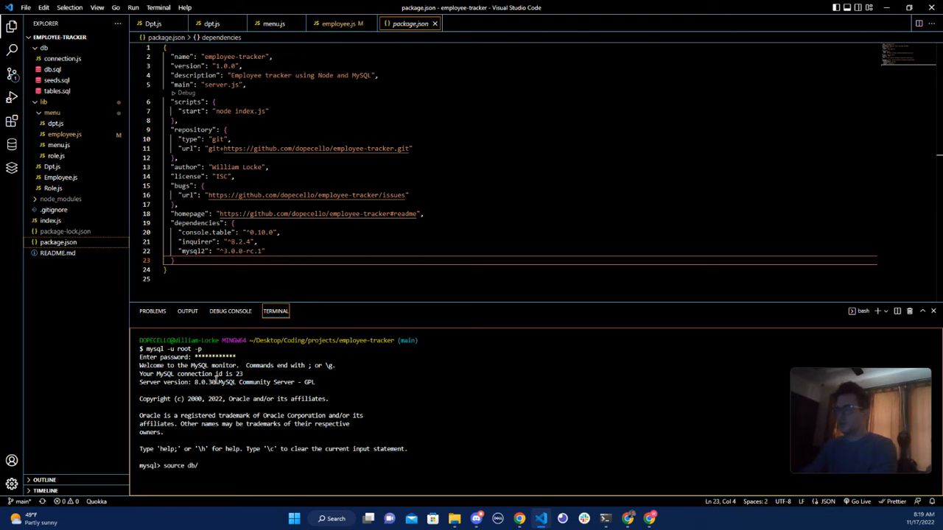
pyautogui.write('sb')
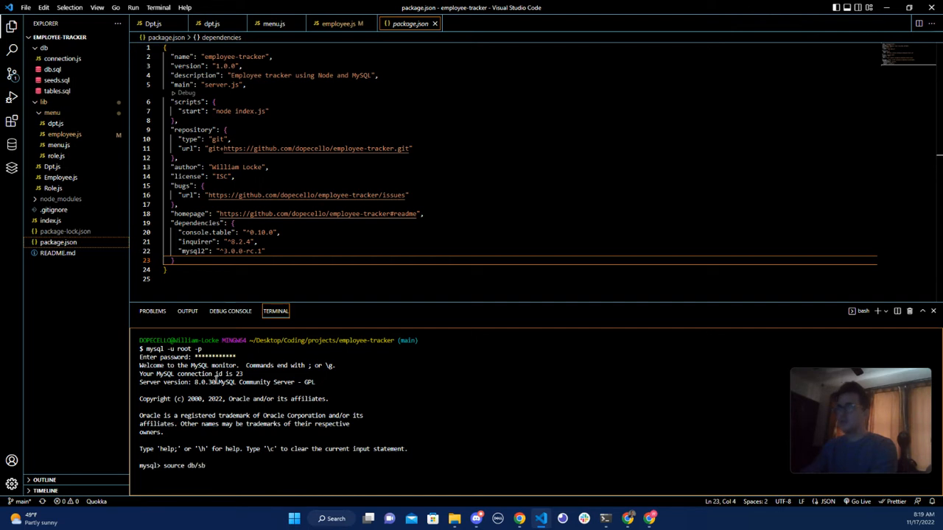
pyautogui.write('.sql;')
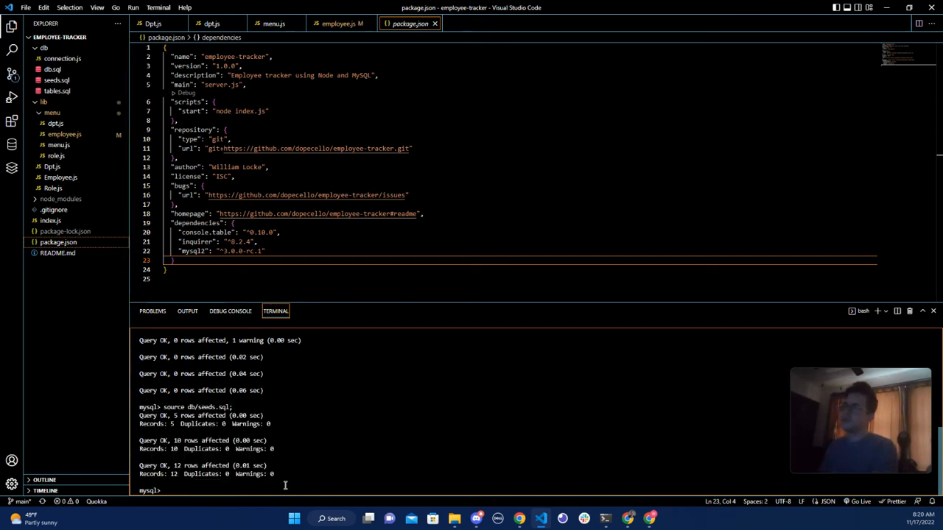
pyautogui.write('quit')
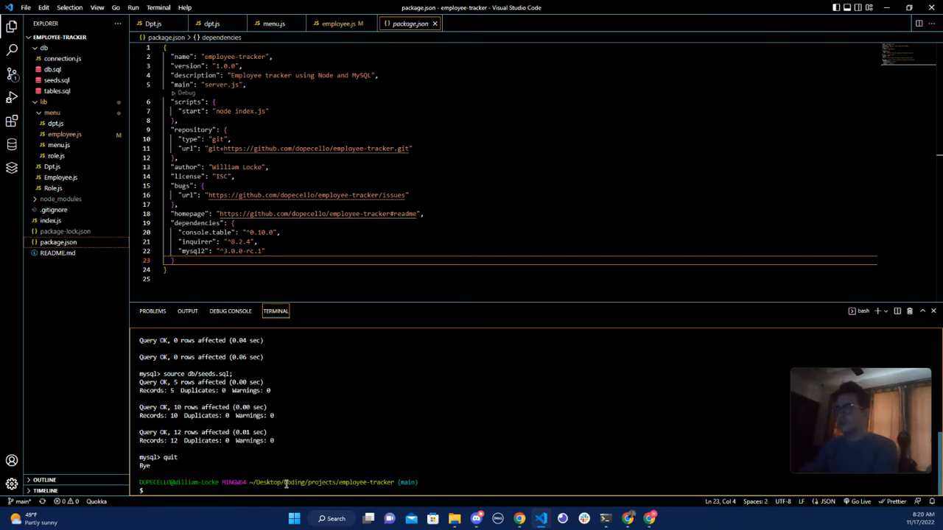
# Run npm start and add a Custodial department, then view all roles.
pyautogui.write('npm s')
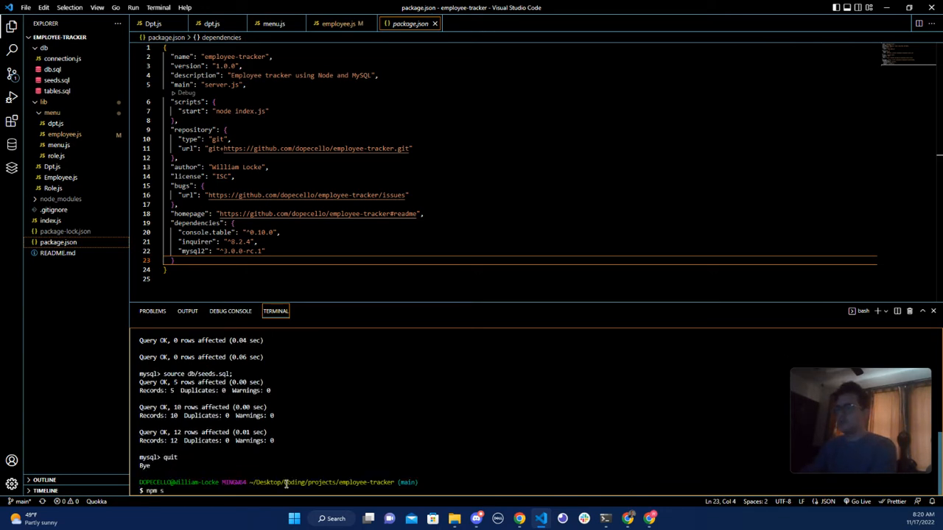
pyautogui.write('tart')
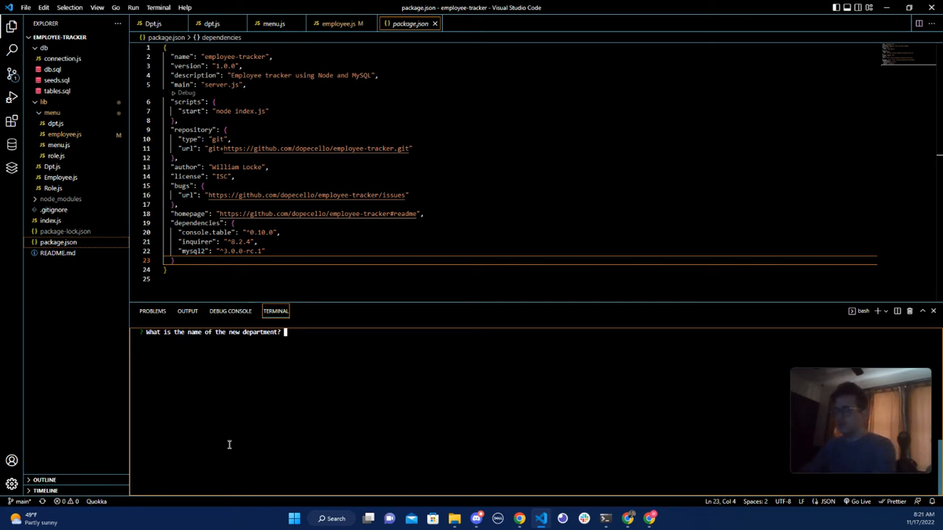
pyautogui.write('Custodial S')
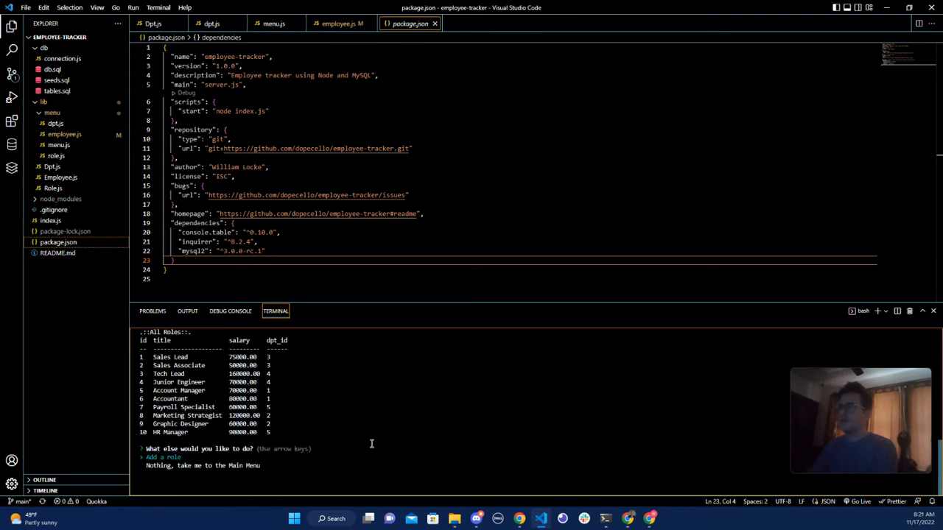
pyautogui.moveTo(354, 434)
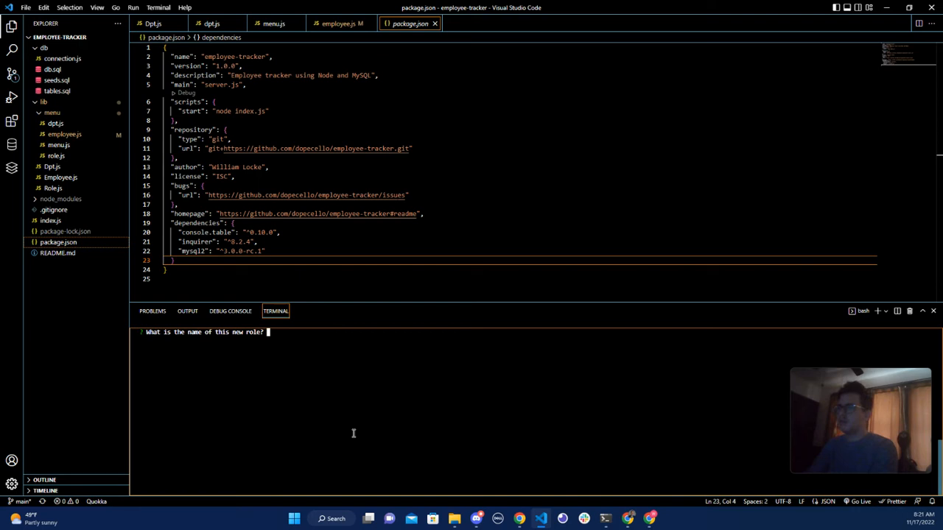
# Add a Janitor role with salary 50000 in department 6 and return to the main menu.
pyautogui.write('Janir')
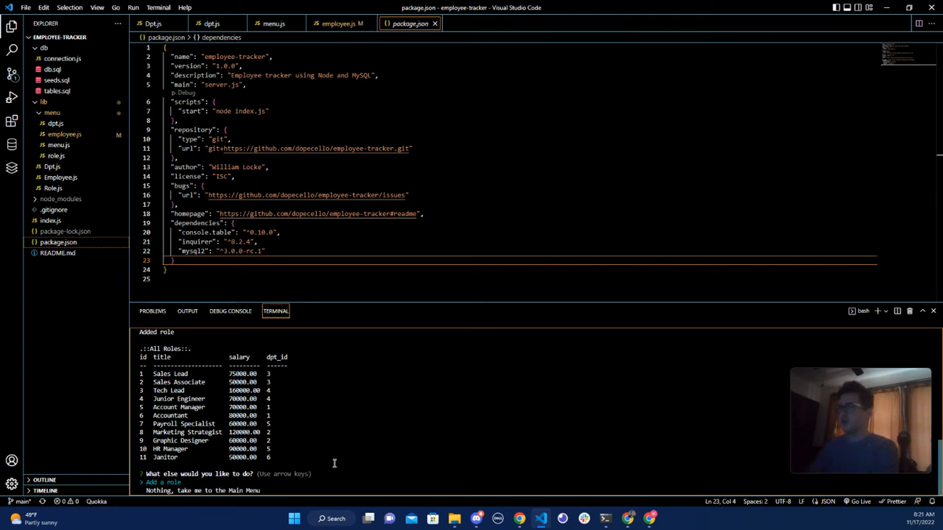
pyautogui.press('down')
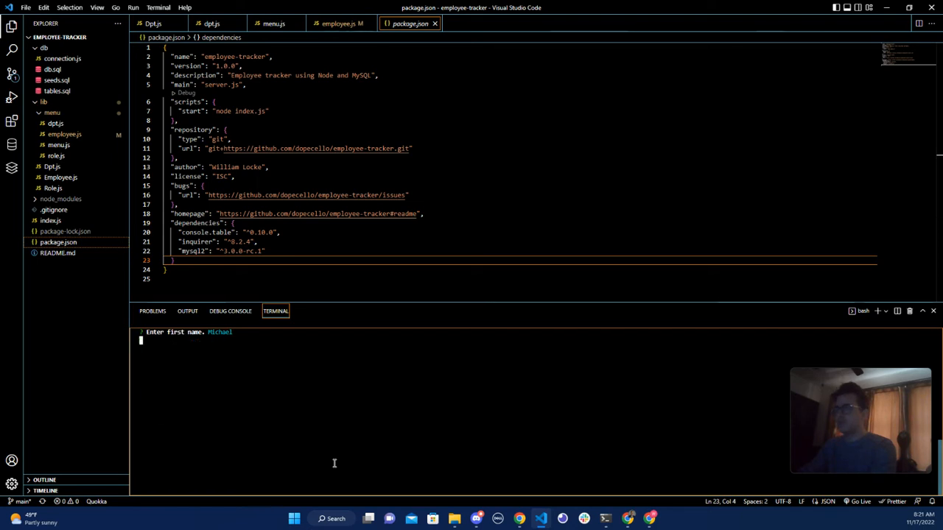
pyautogui.write('Smith')
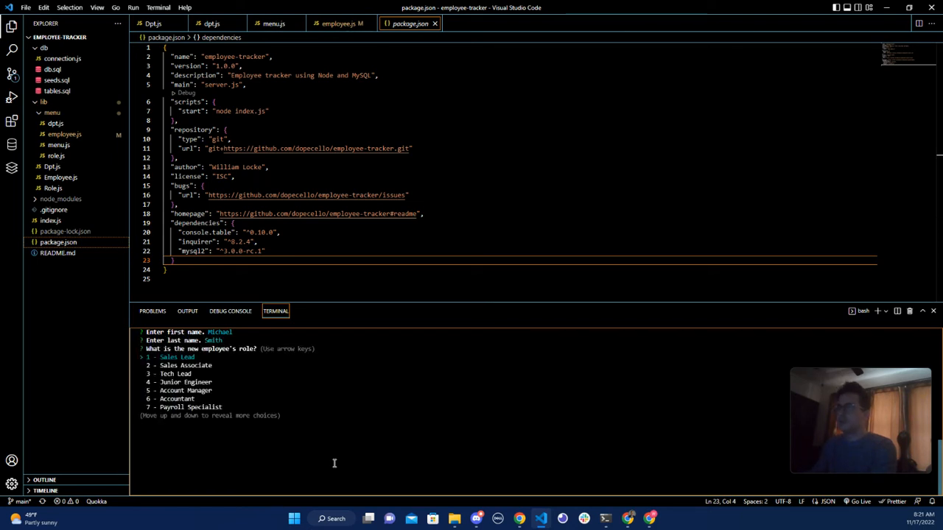
pyautogui.press('down')
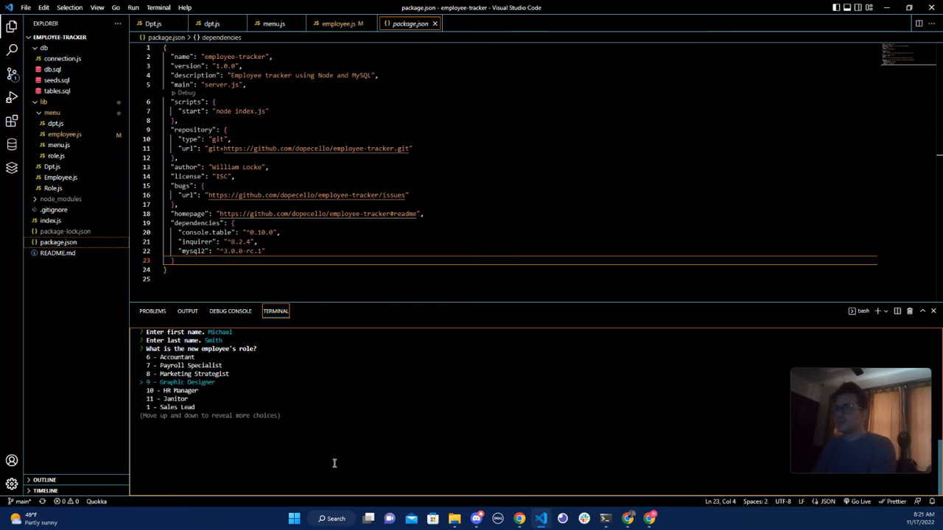
pyautogui.press('enter')
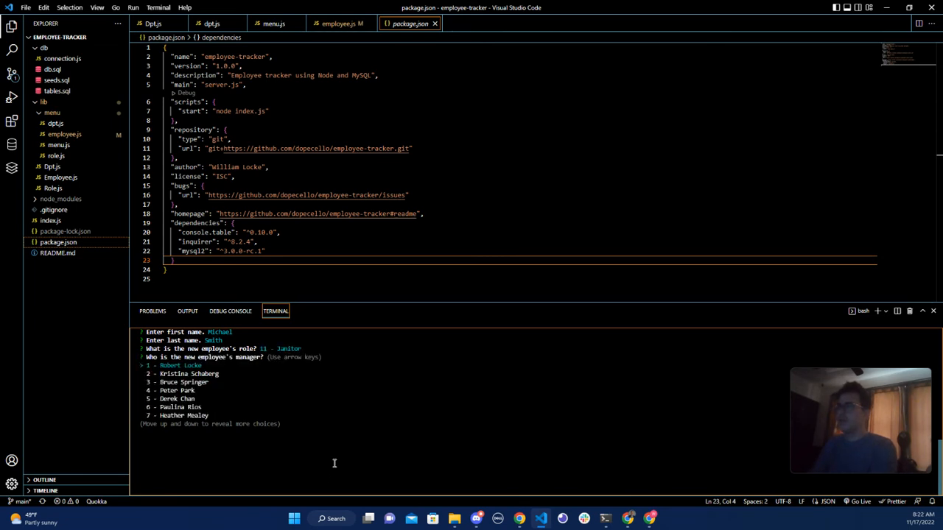
pyautogui.press('Down')
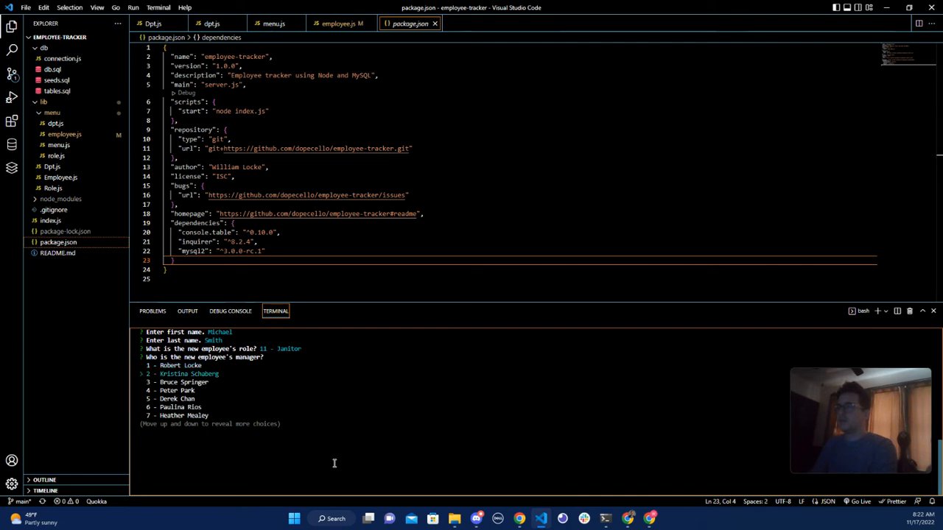
pyautogui.press('enter')
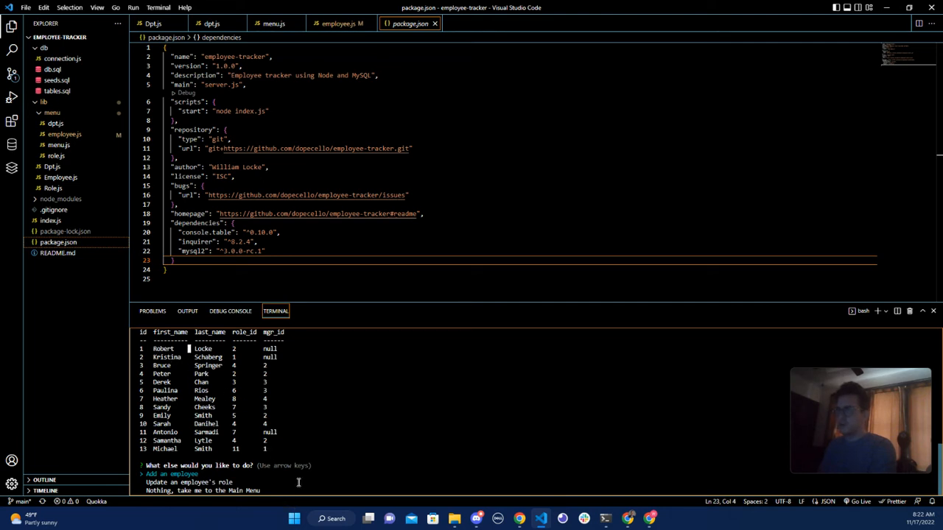
pyautogui.moveTo(426, 492)
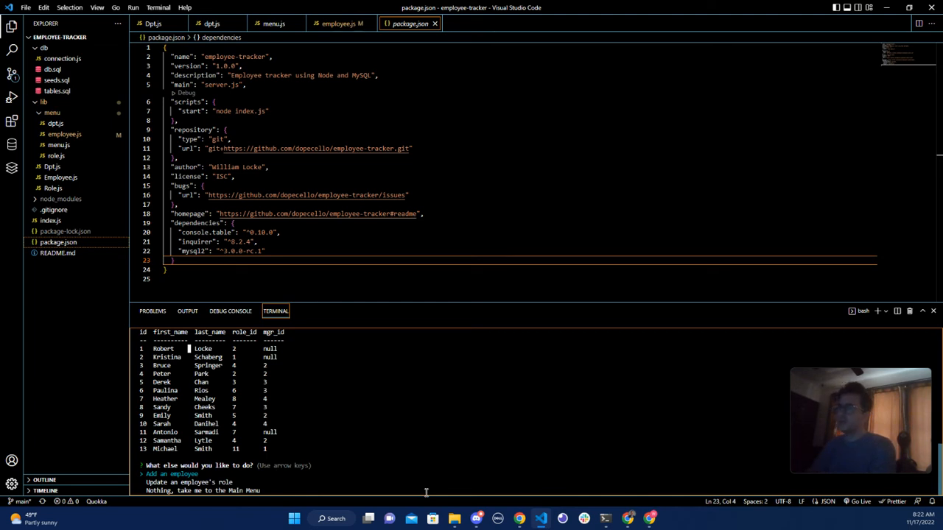
pyautogui.press('Down')
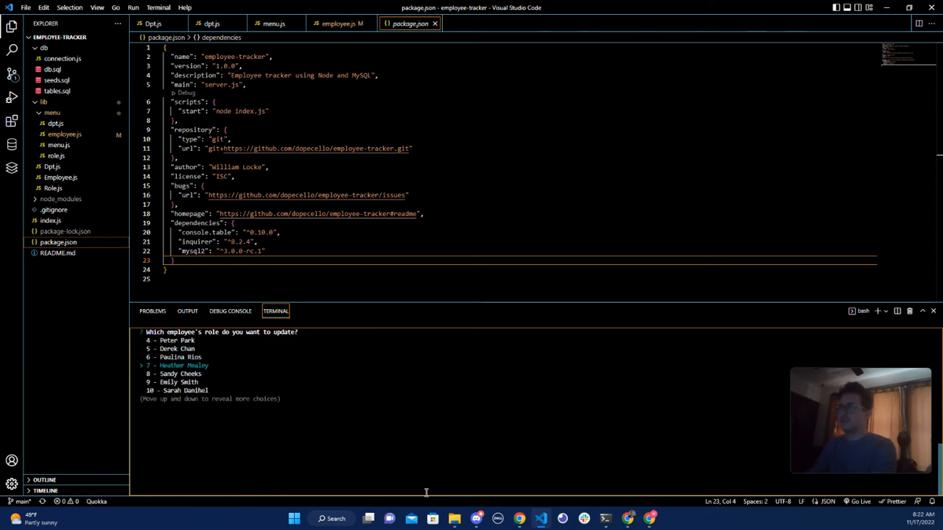
# Pick employee 7 and change their role to 11 - Janitor.
pyautogui.press('enter')
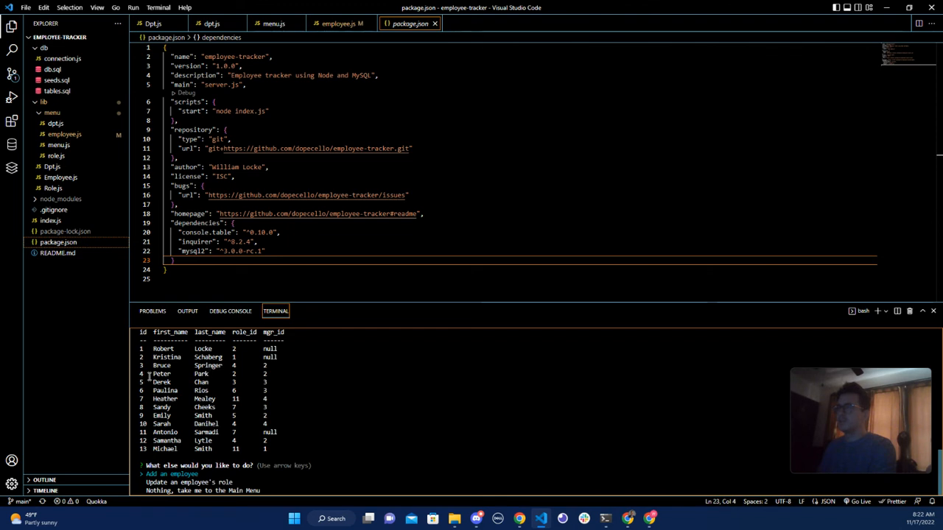
pyautogui.moveTo(342, 464)
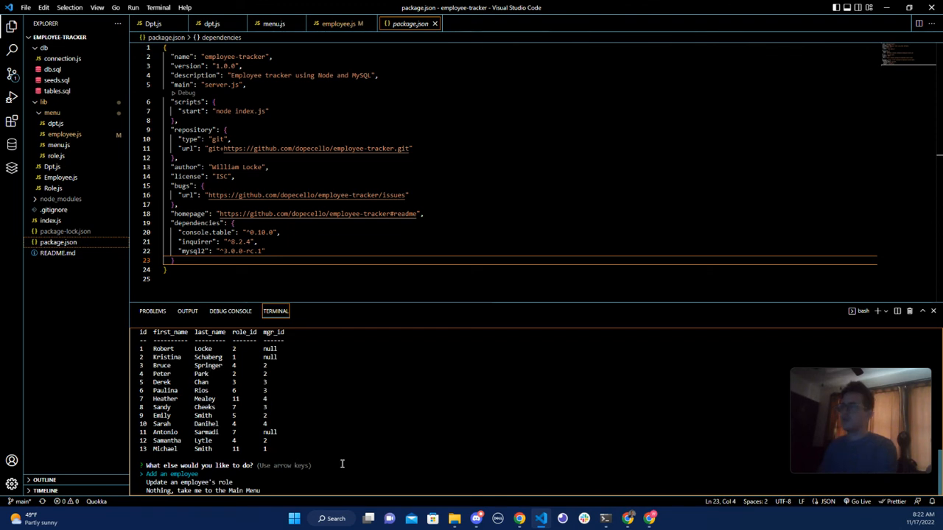
pyautogui.moveTo(364, 464)
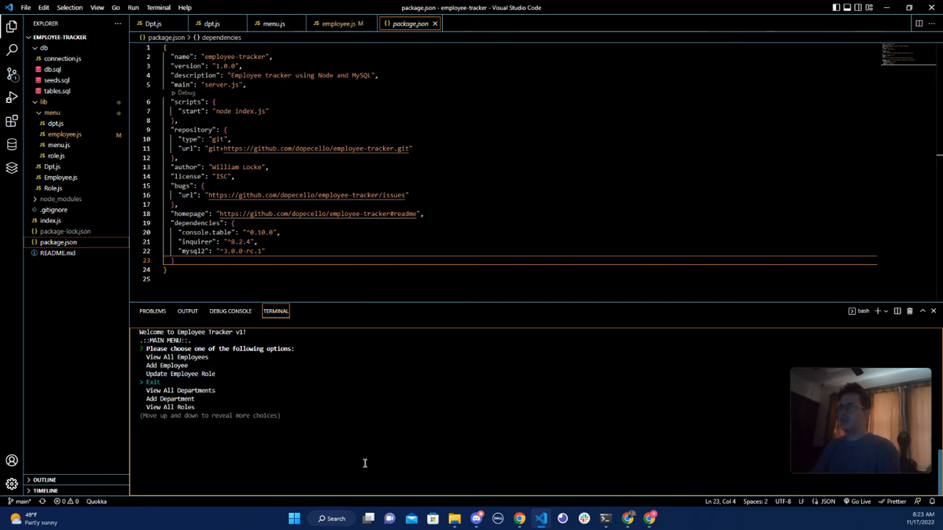
# Exit the employee tracker app and return to the bash prompt.
pyautogui.press('enter')
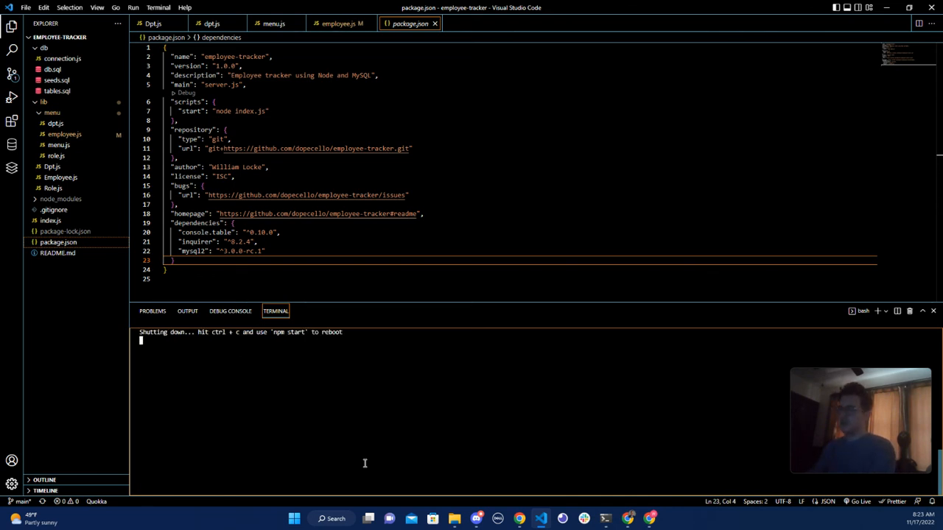
pyautogui.press('ctrl+c')
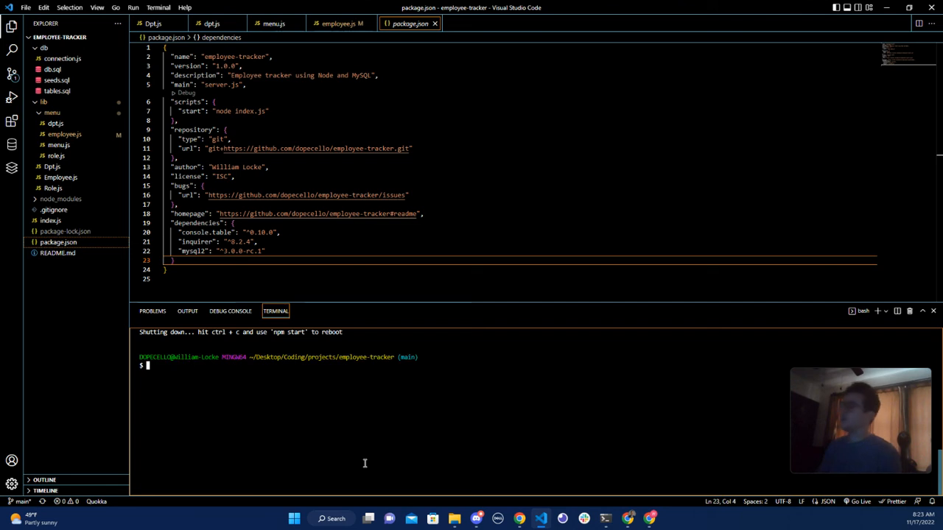